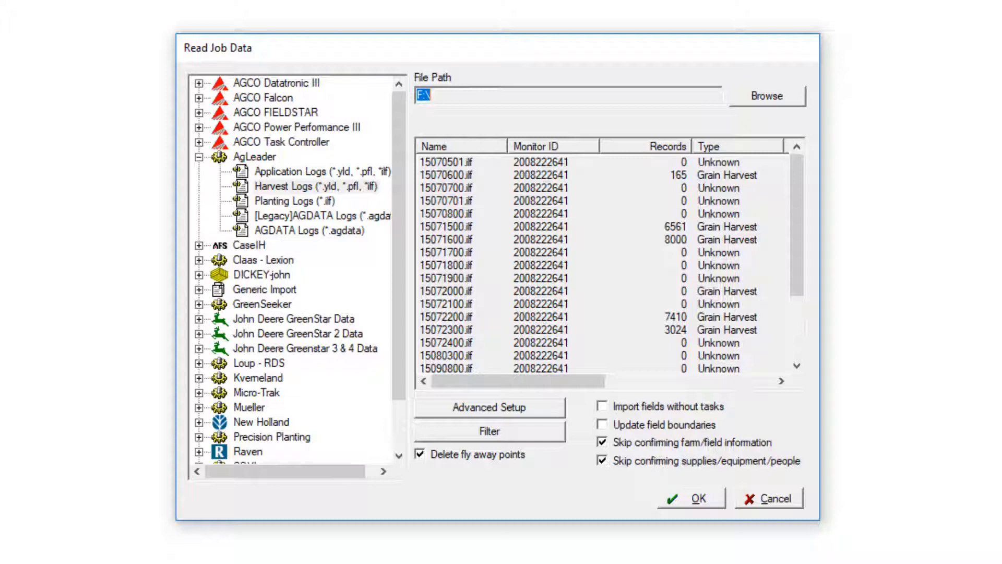
mouse_move(226, 49)
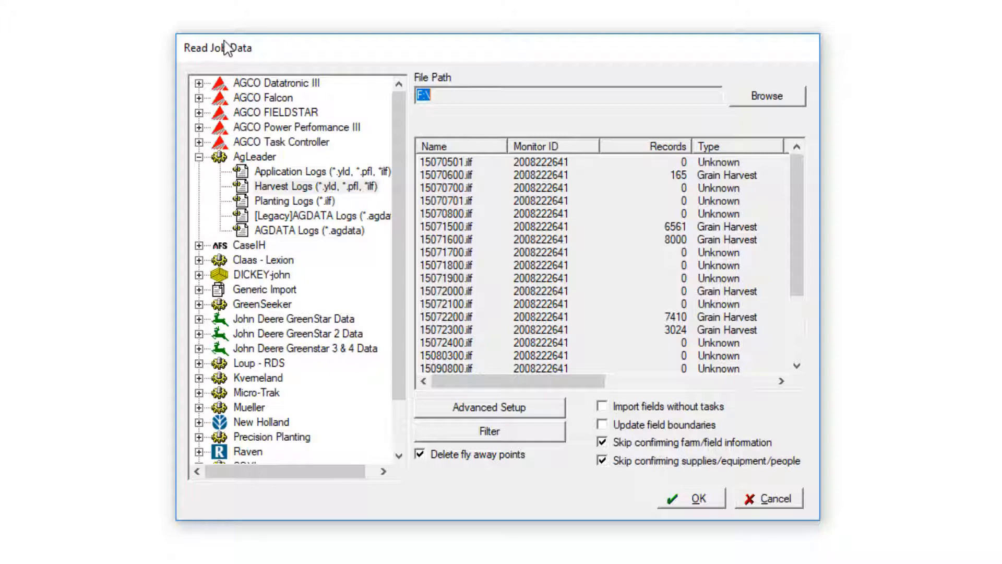
Read the selected AgLeader harvest log files into the job types Linker.
click(690, 498)
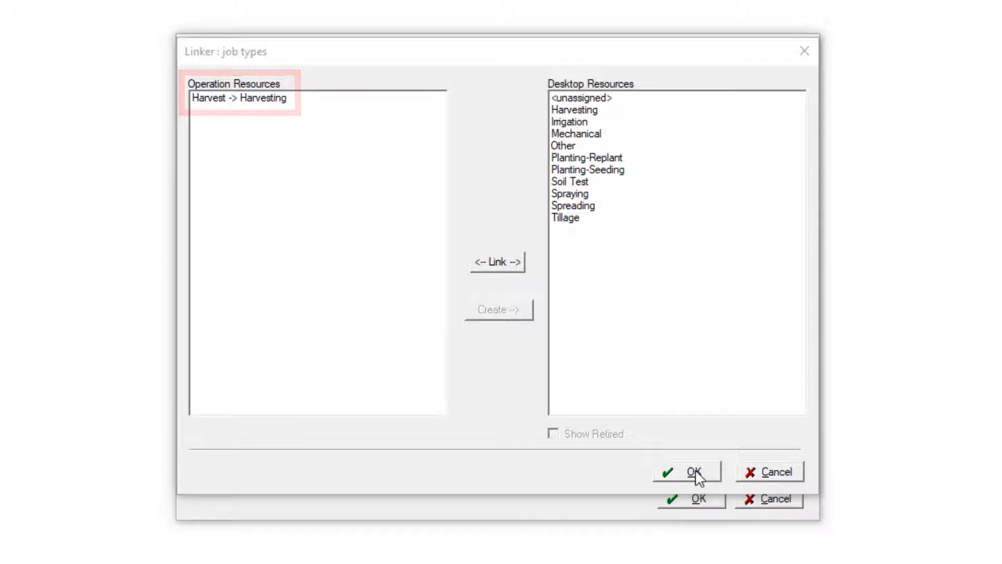
Accept the Harvest-to-Harvesting link, Wheat as a new commodity, and three new fields.
click(687, 472)
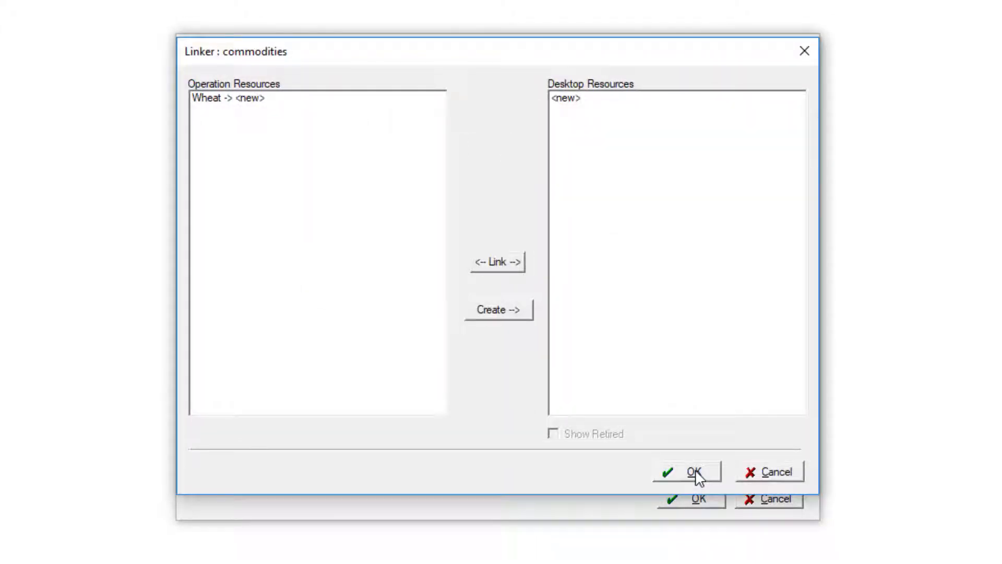
click(227, 98)
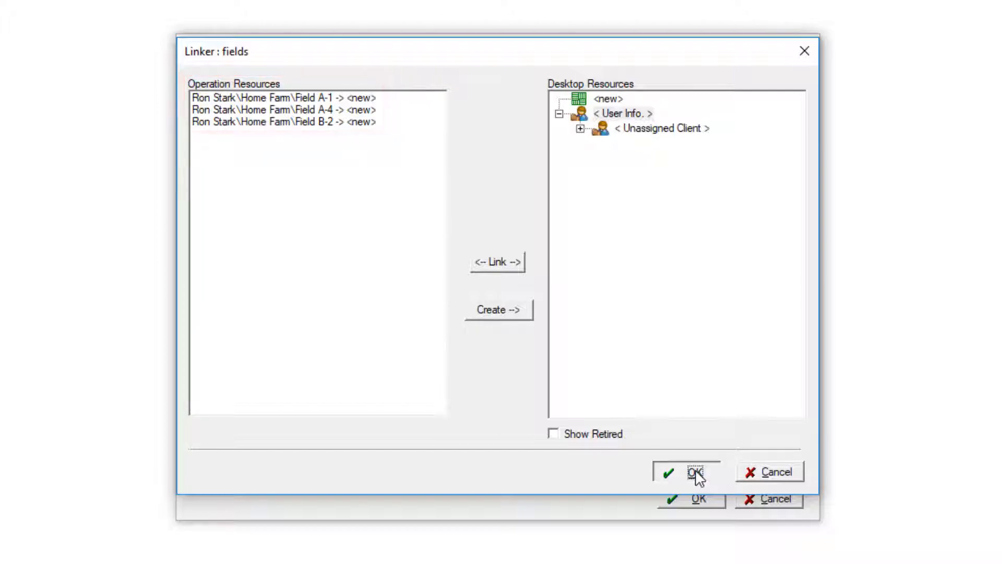
click(687, 472)
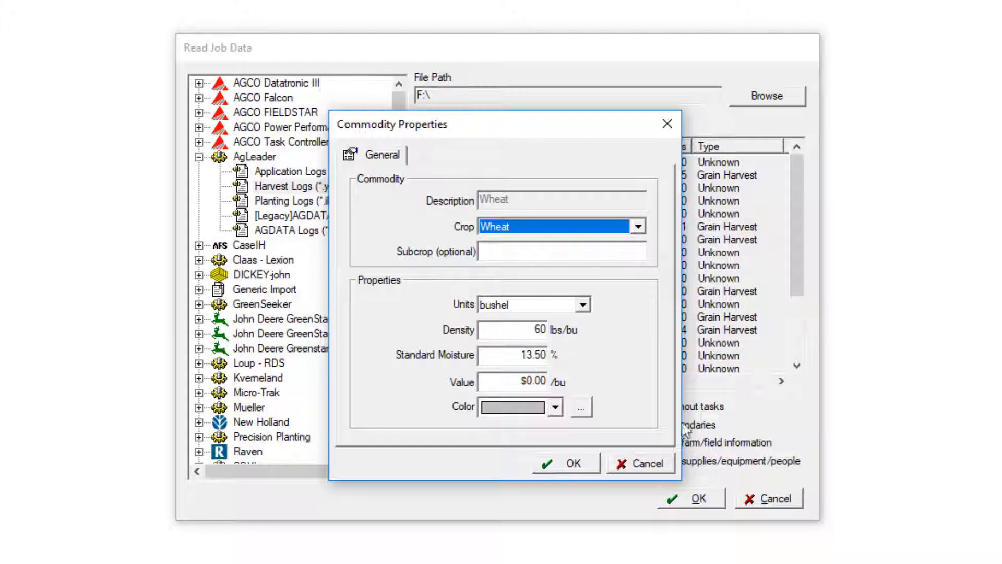
mouse_move(612, 343)
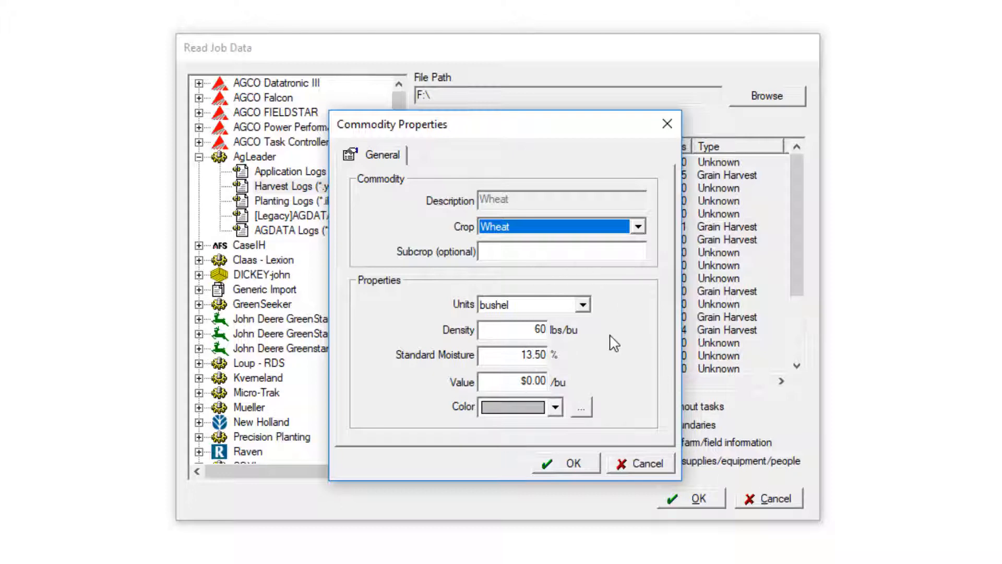
Give the Wheat commodity an olive colour and confirm its properties.
click(555, 407)
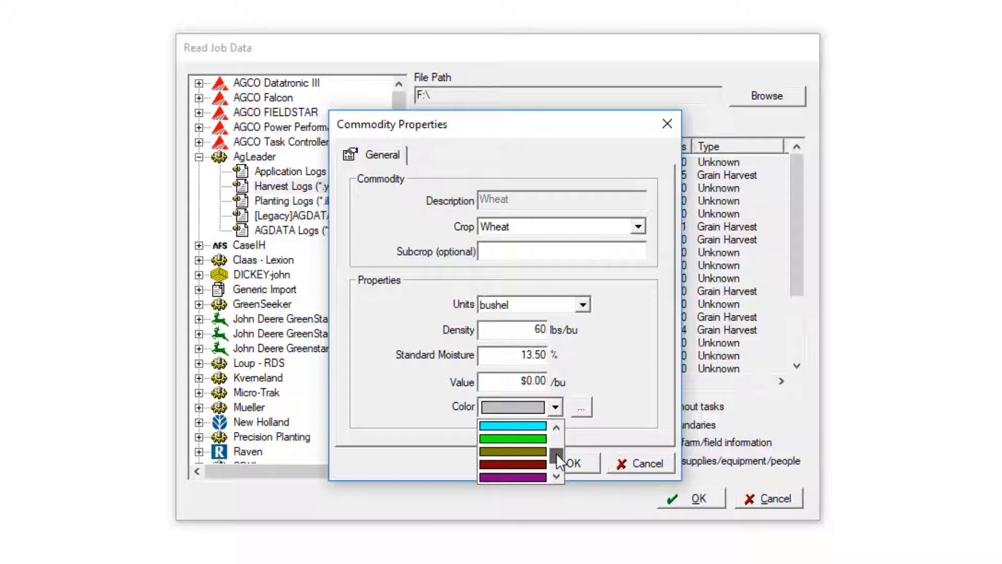
click(512, 463)
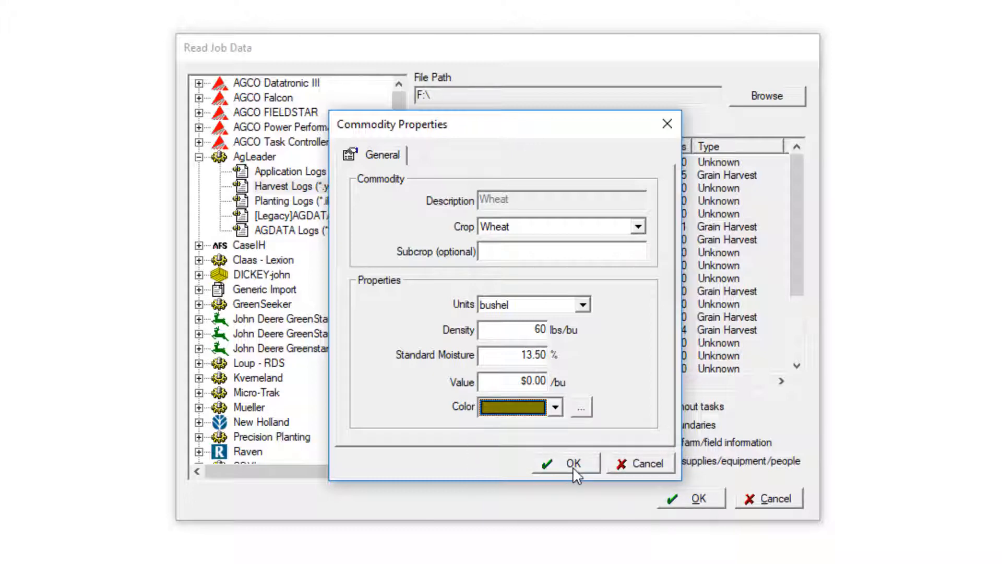
click(565, 463)
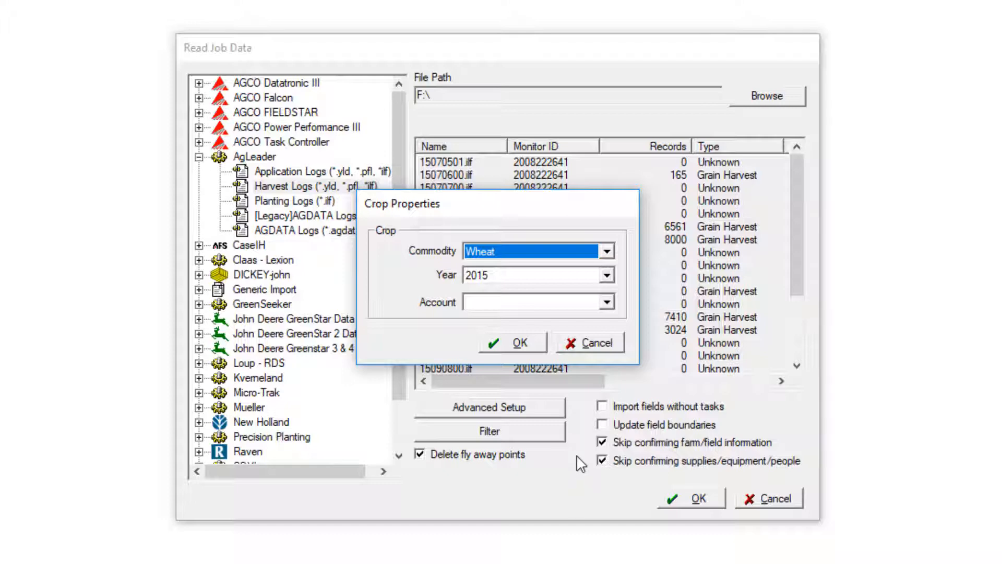
Add Wheat as a new crop account and finish the chart of accounts.
click(606, 302)
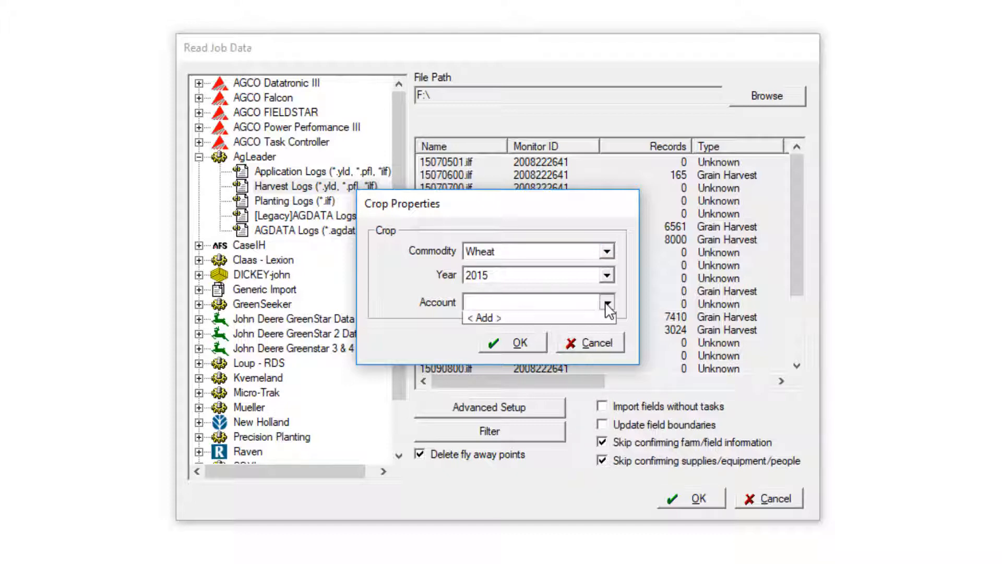
click(484, 318)
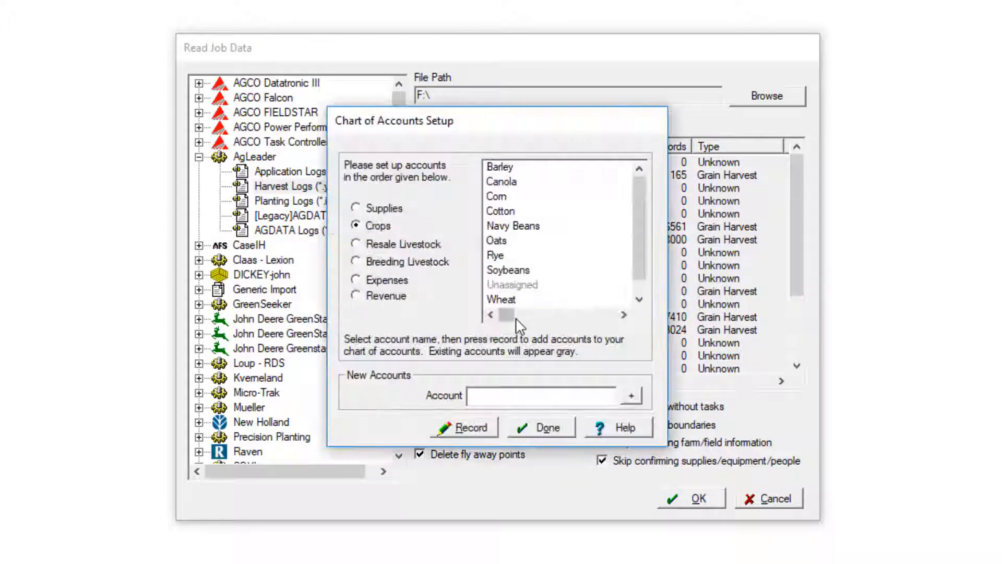
click(501, 299)
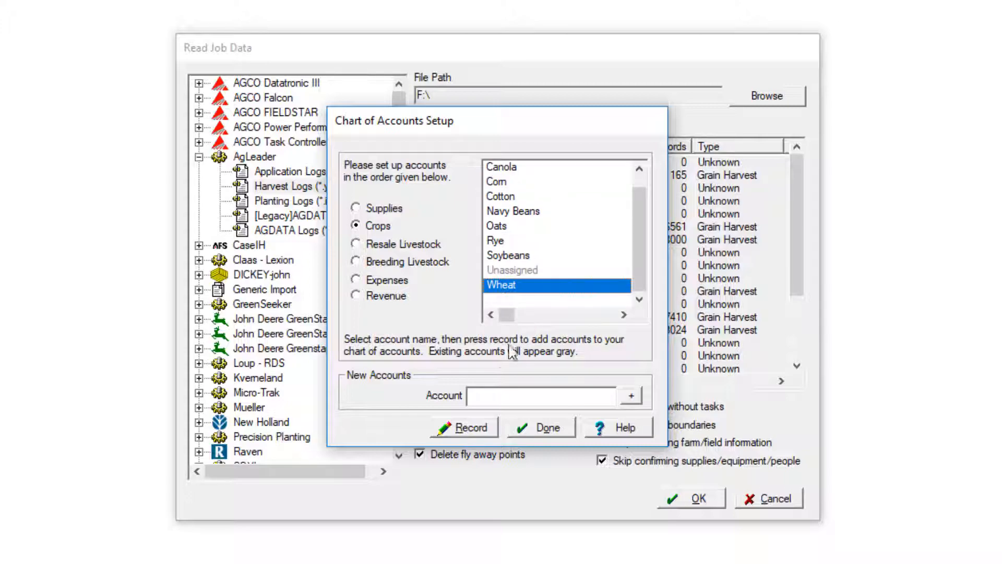
click(541, 427)
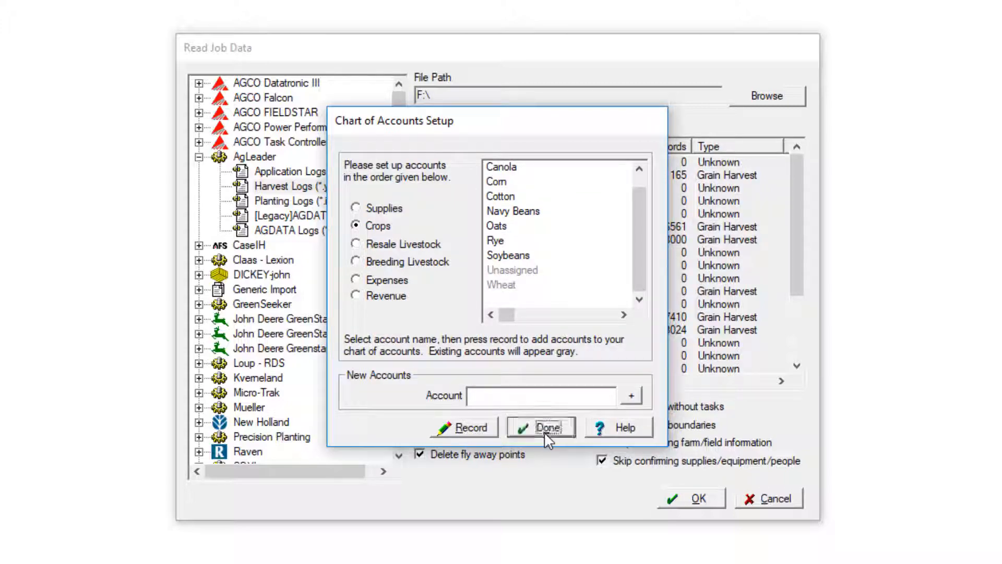
click(540, 427)
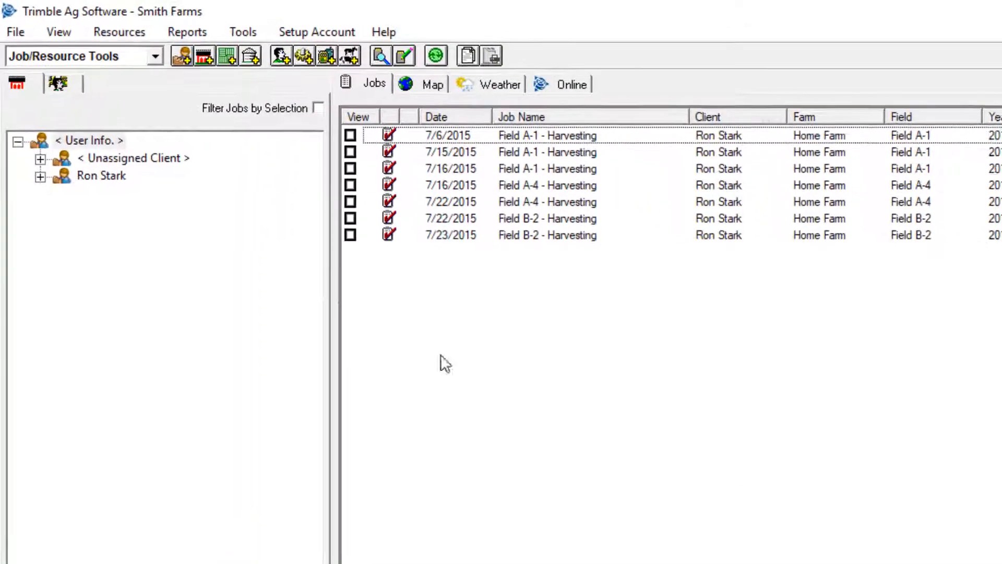
click(40, 175)
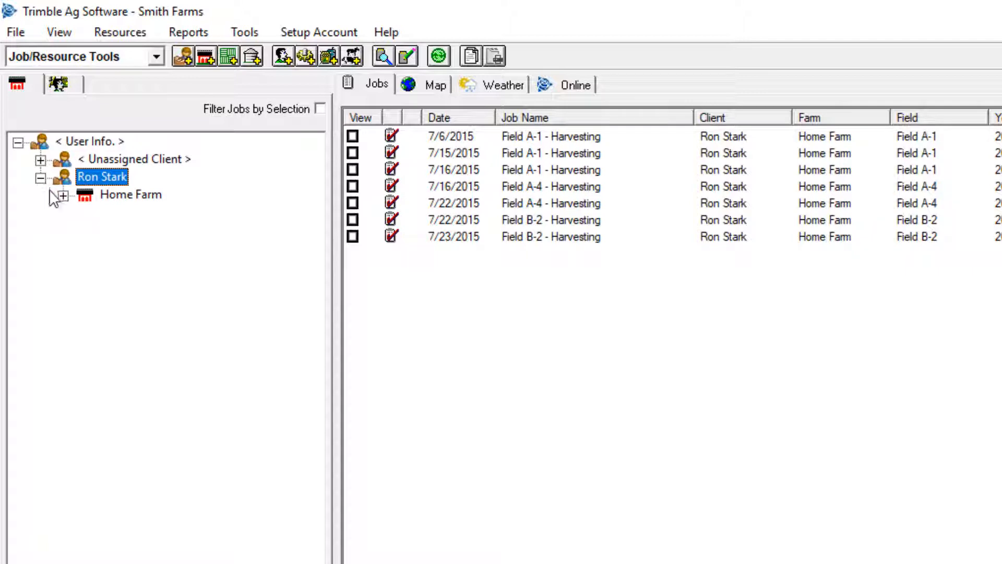
click(58, 194)
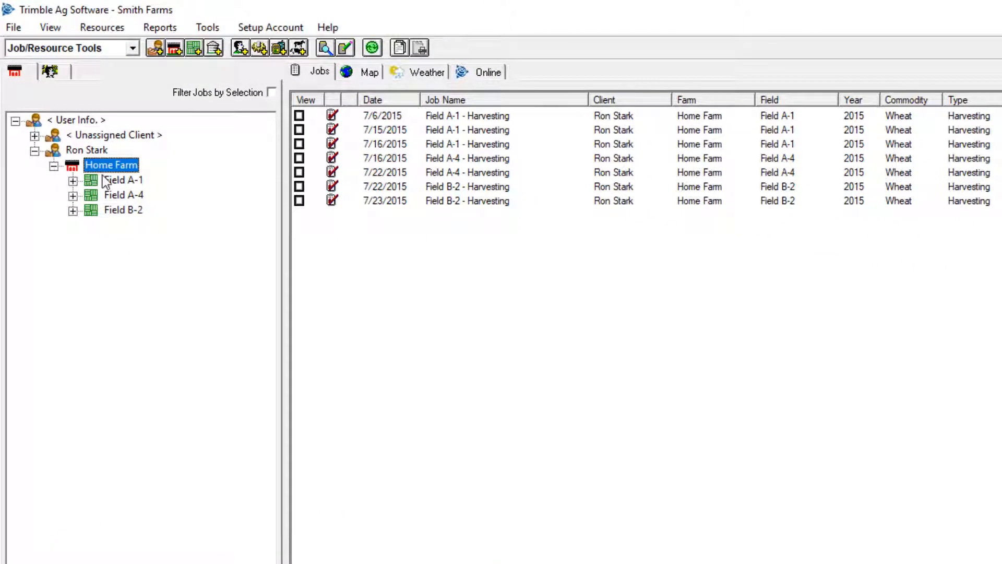
right_click(122, 179)
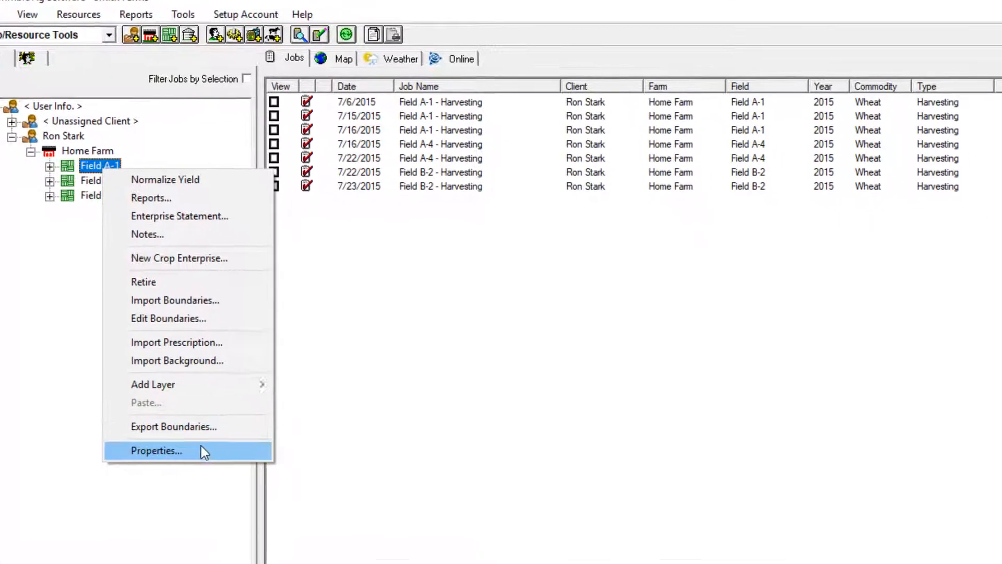
click(156, 450)
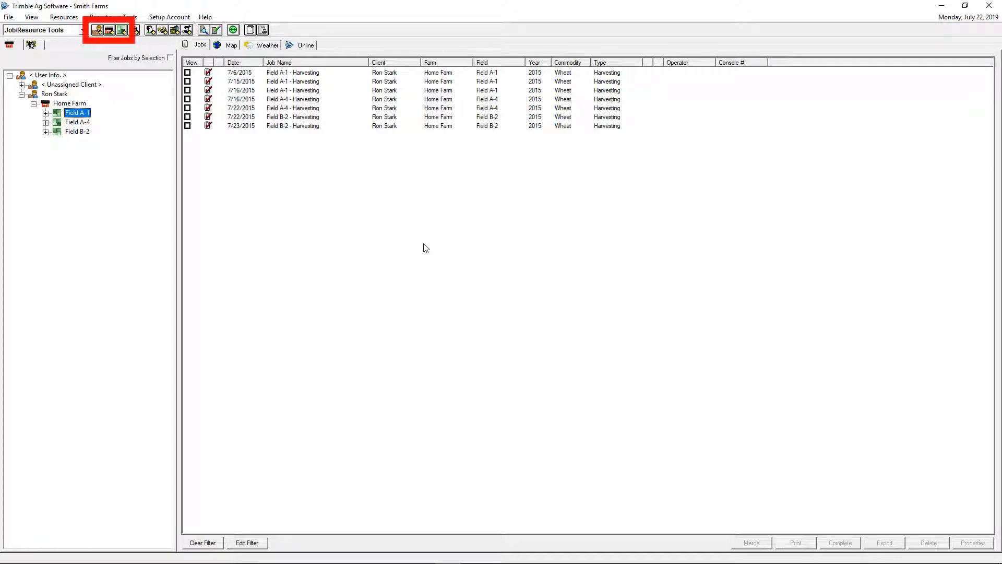
mouse_move(97, 30)
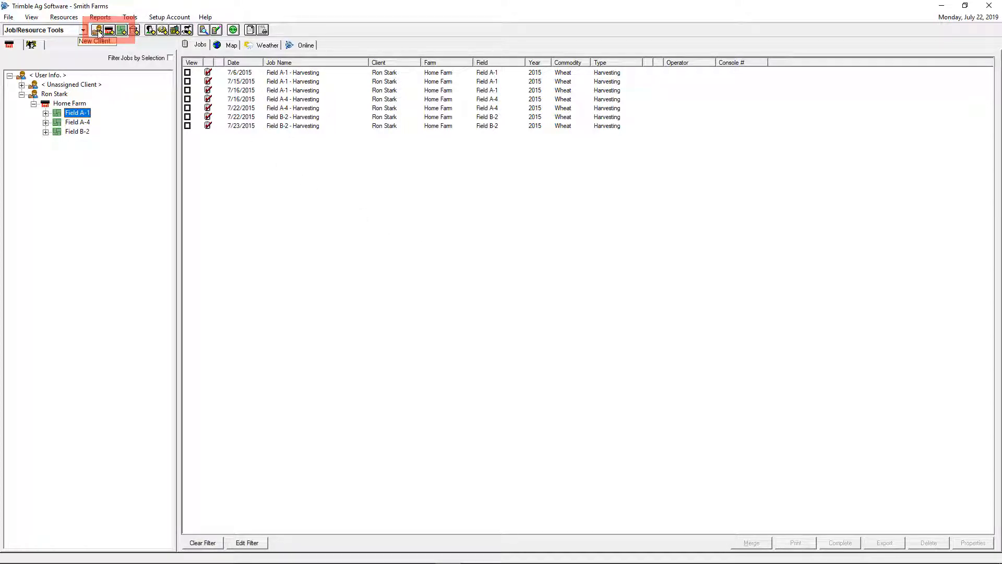
click(96, 30)
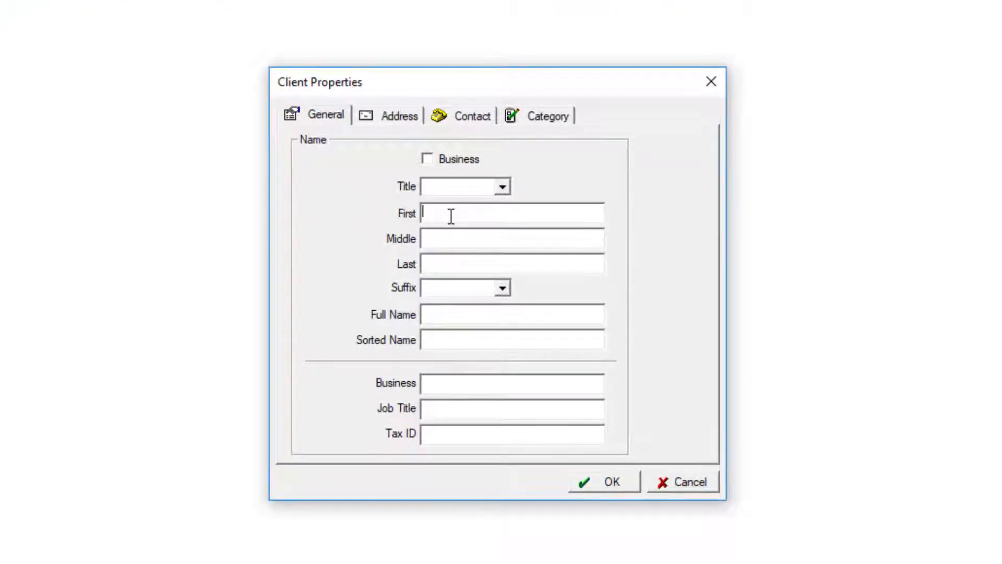
text(Jeff)
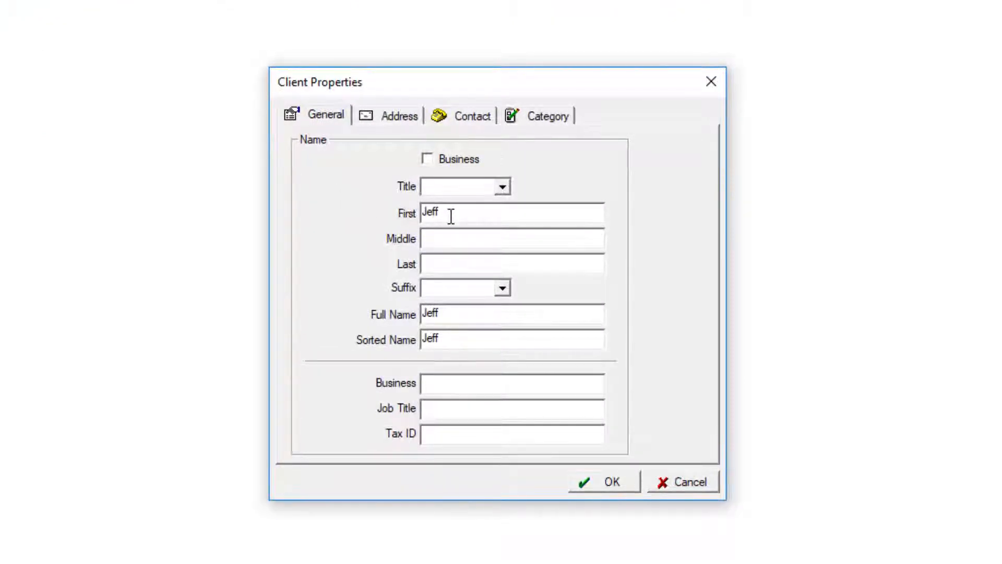
text(Maag)
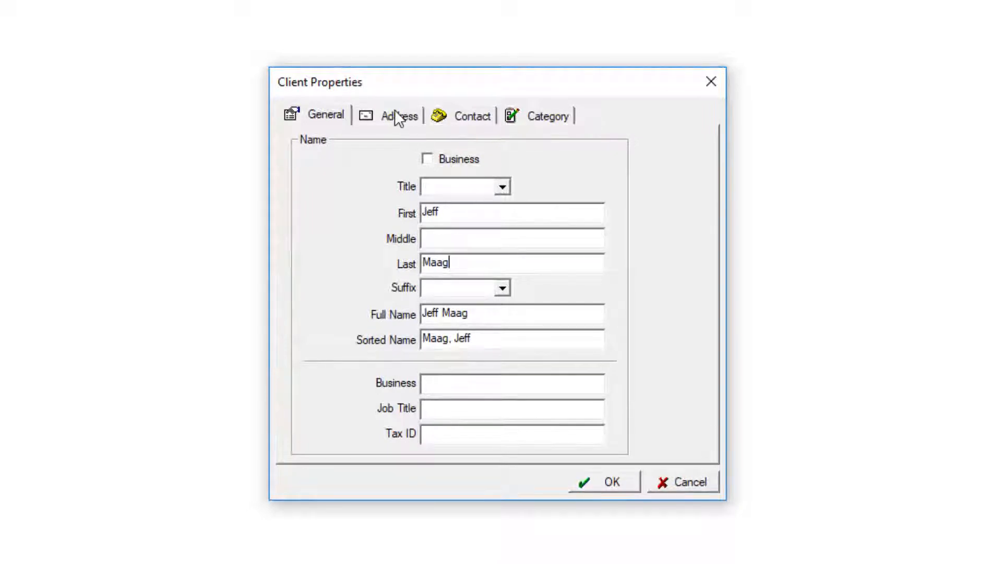
click(399, 116)
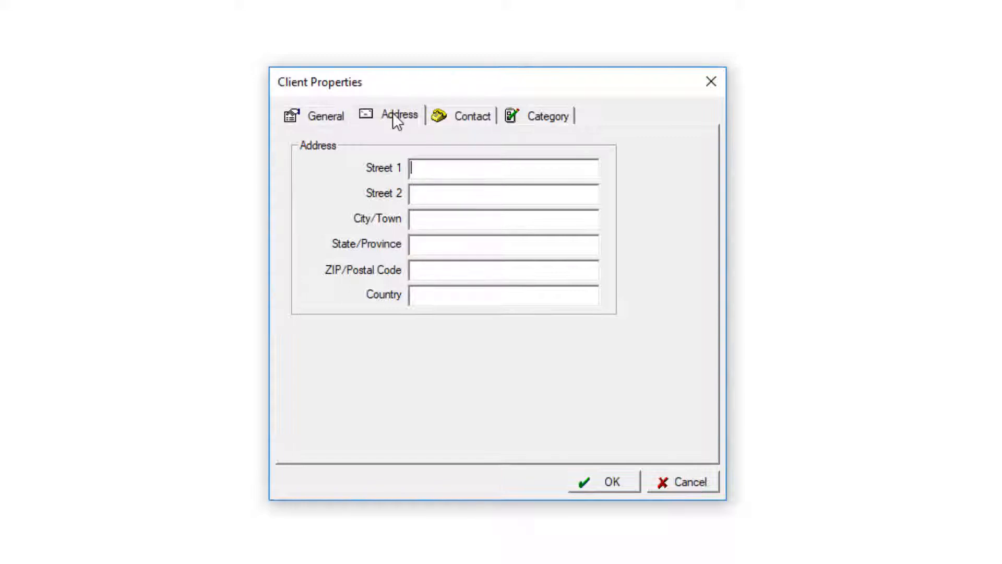
click(326, 115)
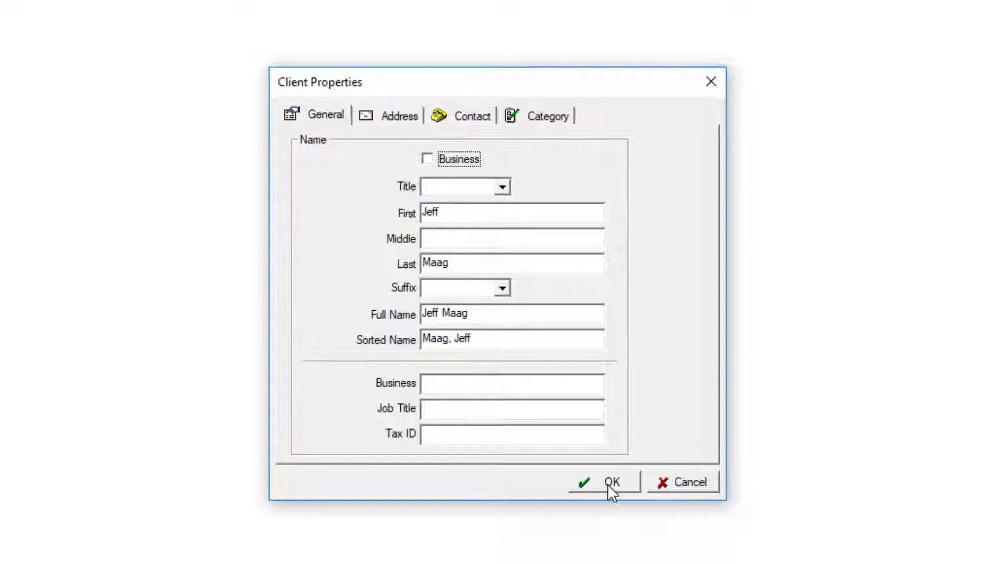
click(610, 480)
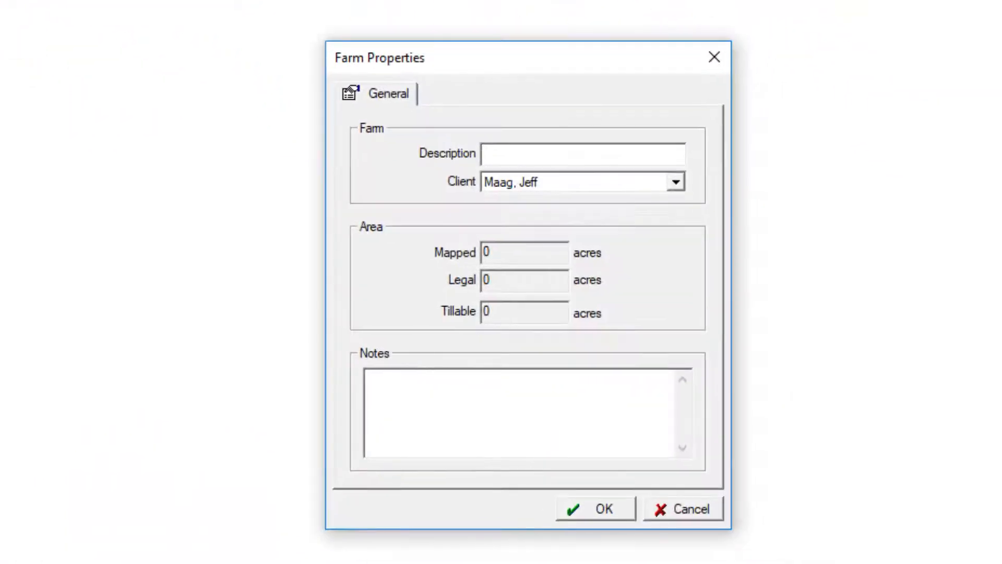
Enter 'Home Farm' as the farm description and save it.
click(581, 153)
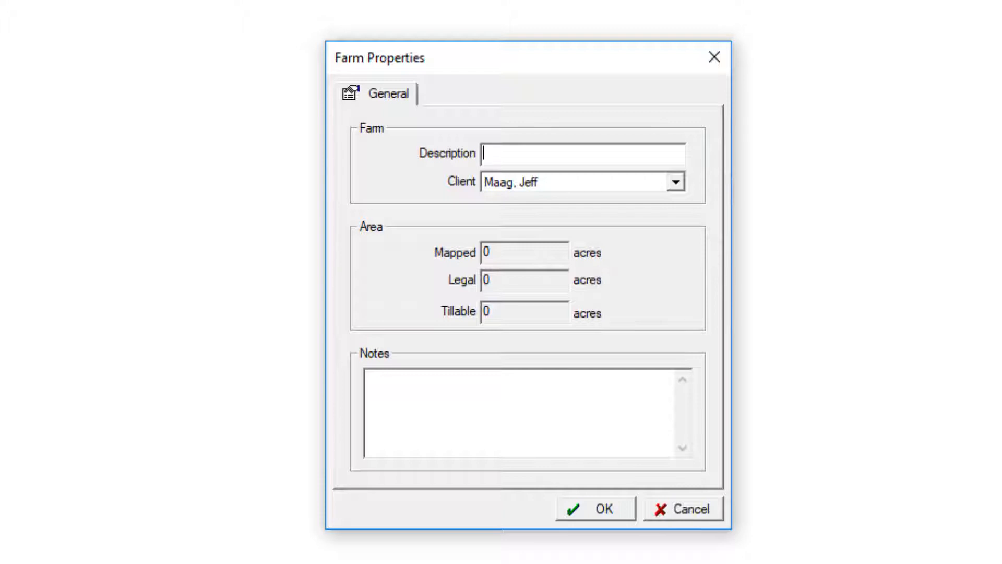
mouse_move(511, 149)
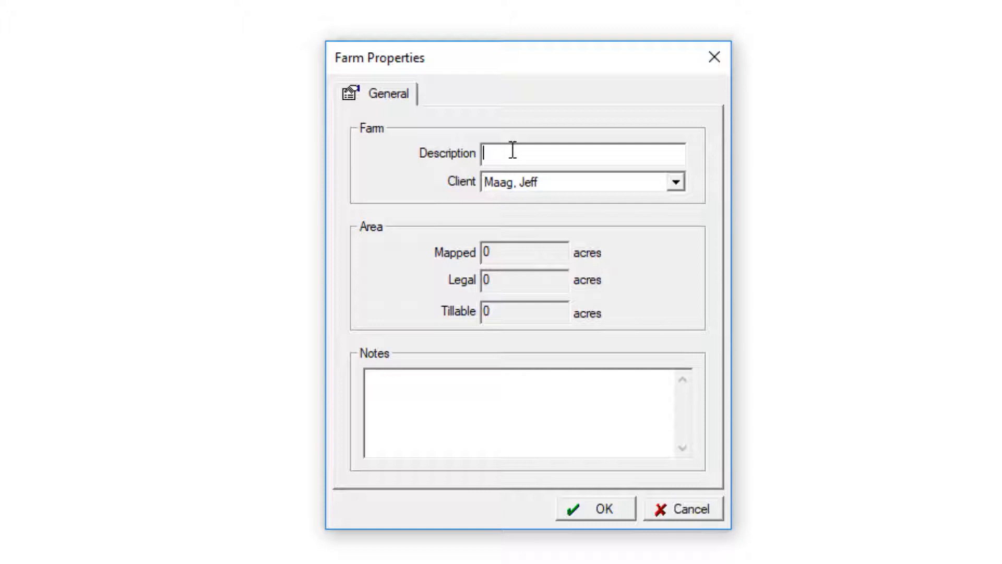
text(Home Farm)
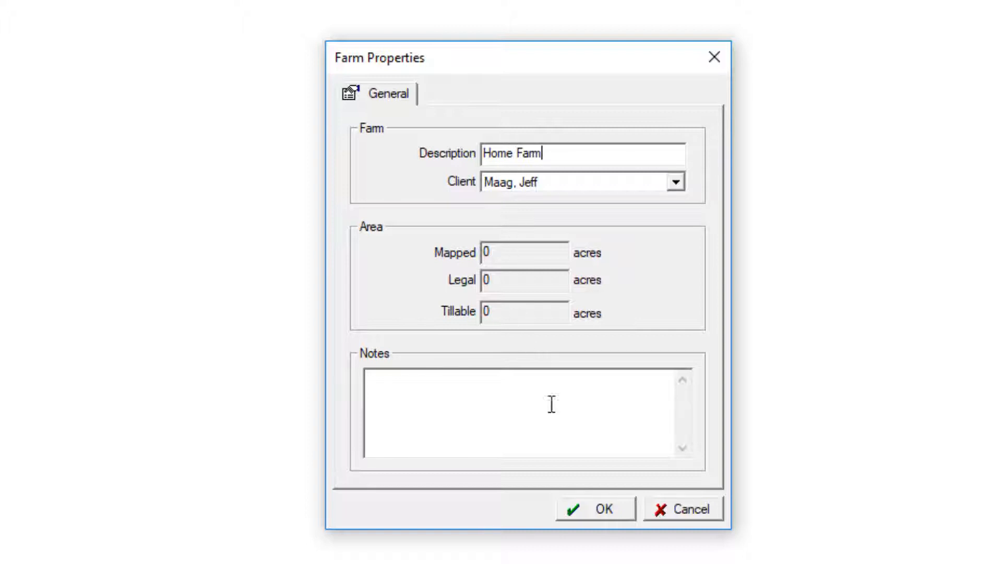
click(594, 508)
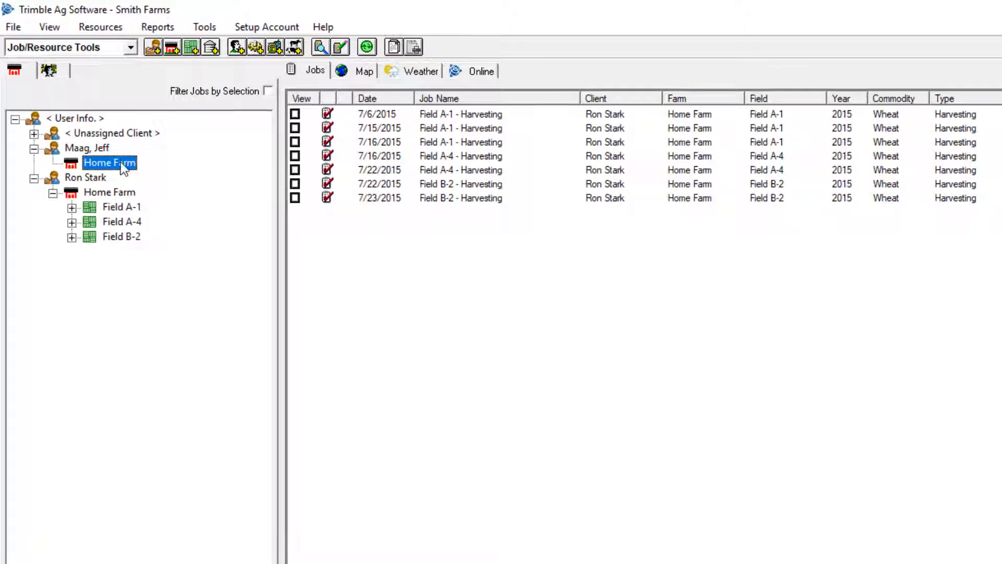
Create a new field 'Stark Field 1' on Home Farm, entering acreage and marking it share crop.
right_click(109, 162)
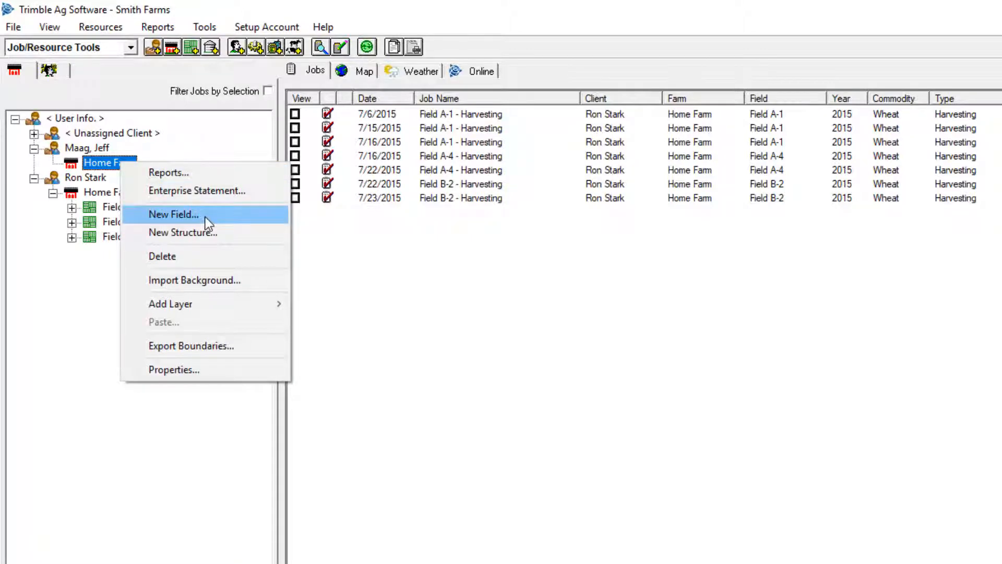
click(174, 214)
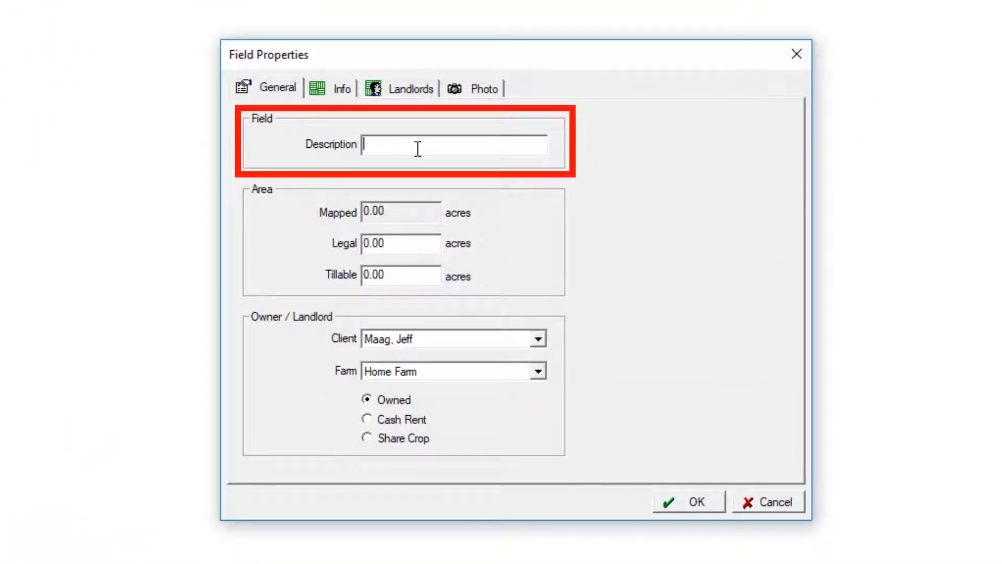
text(Stark Field 1)
click(401, 275)
text(4)
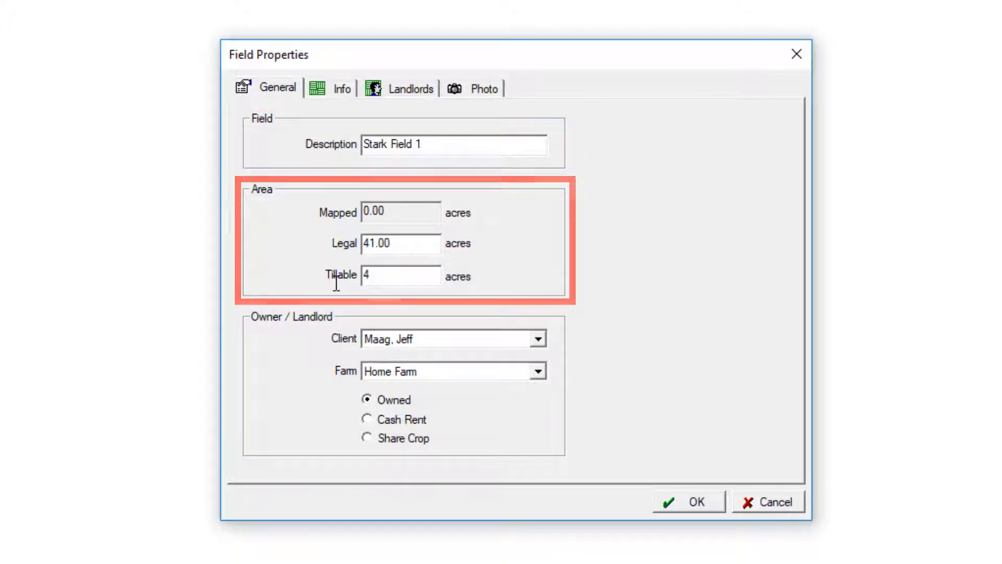
text(0.00)
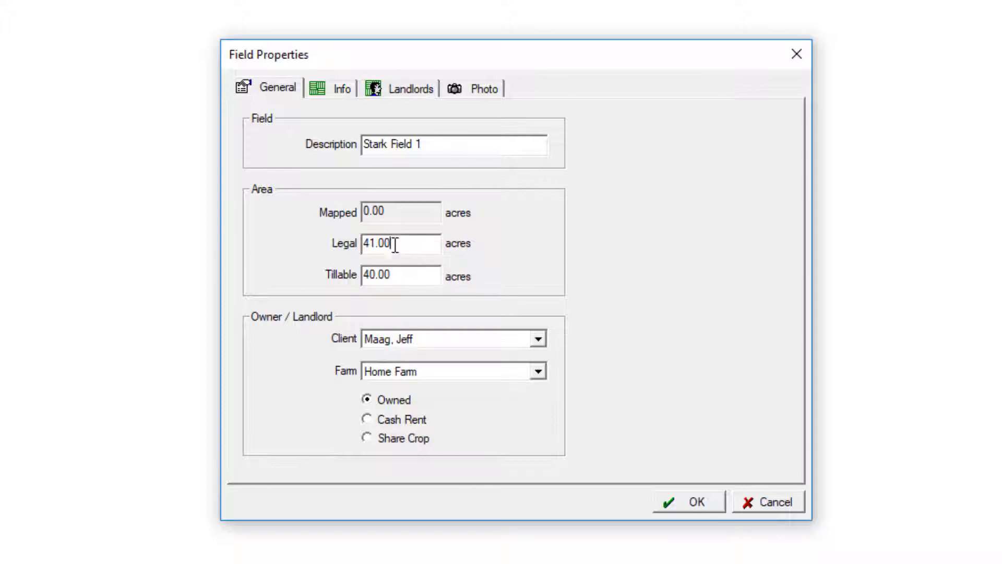
mouse_move(402, 328)
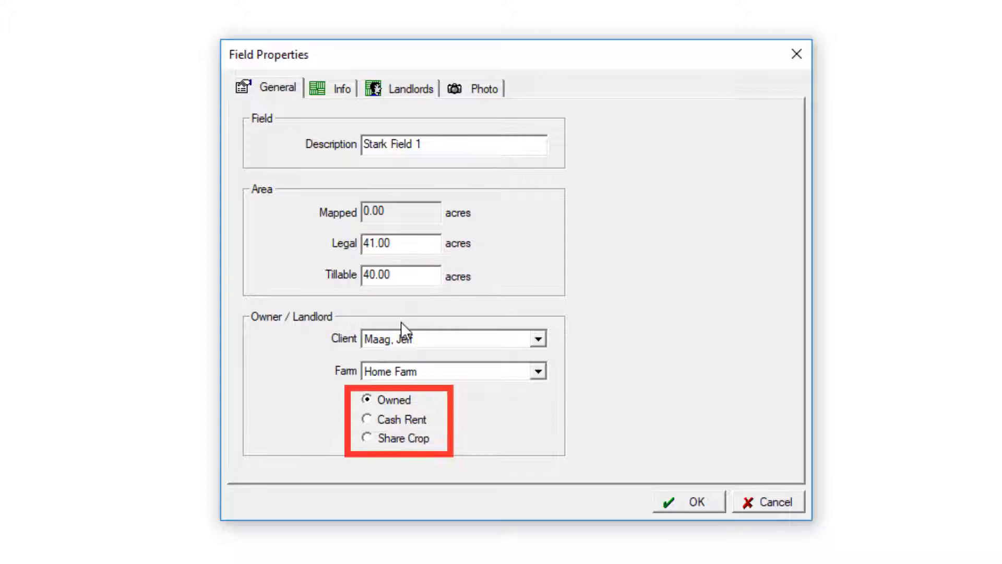
click(368, 438)
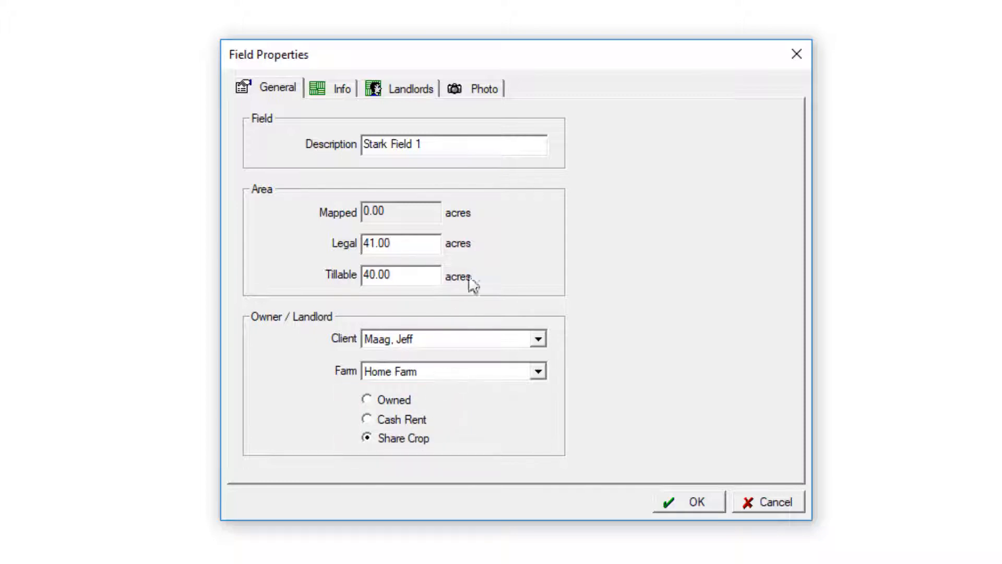
click(411, 88)
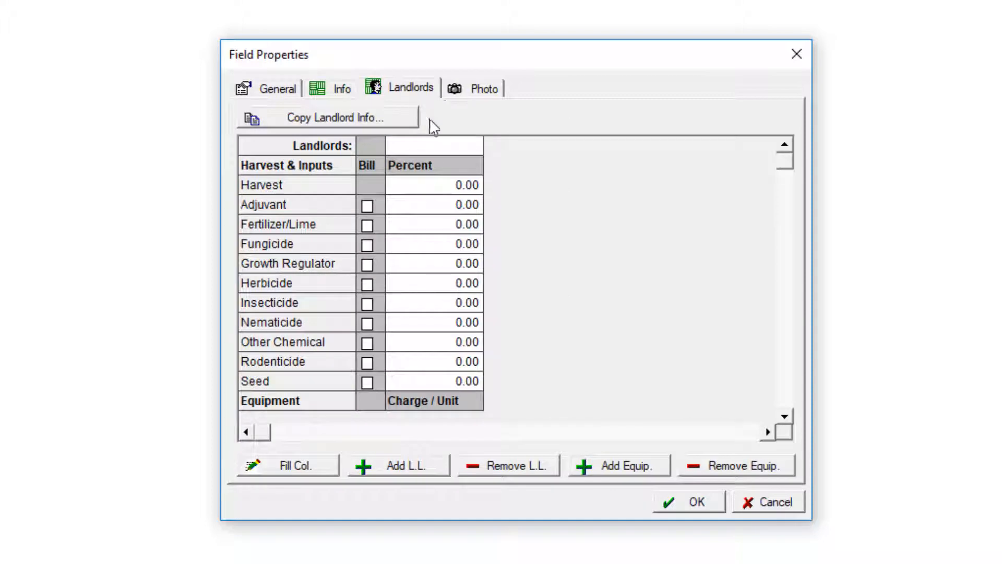
click(473, 148)
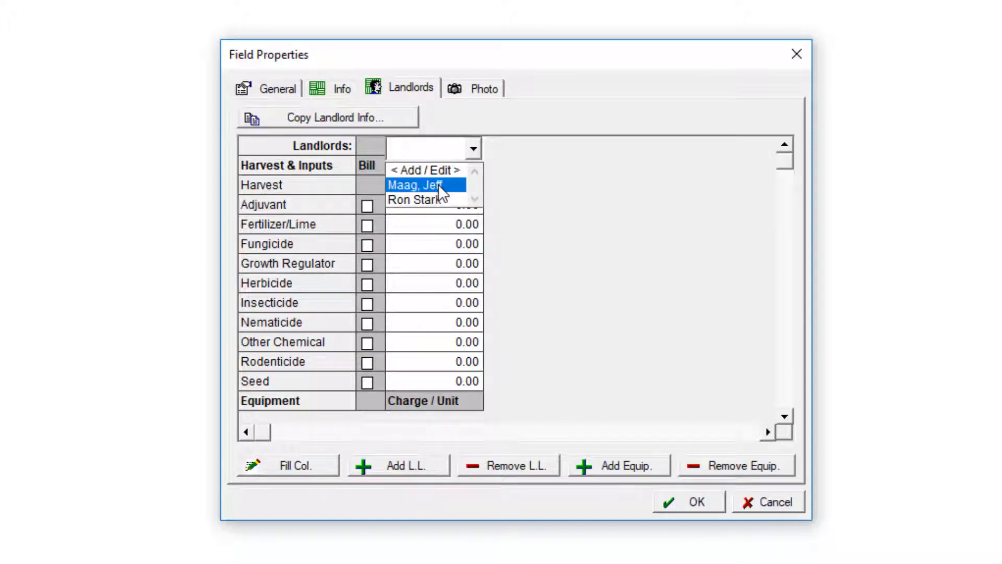
click(419, 185)
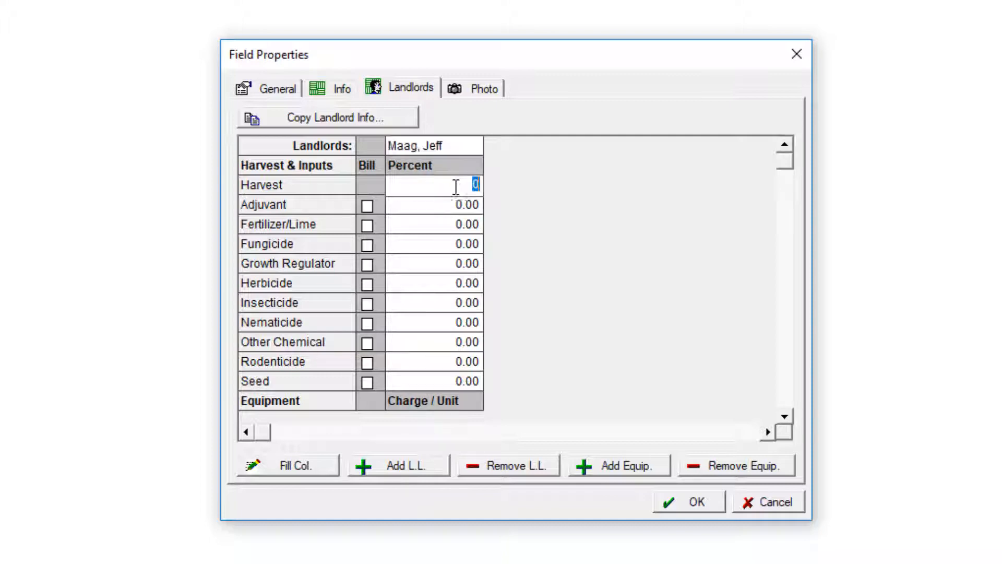
text(50)
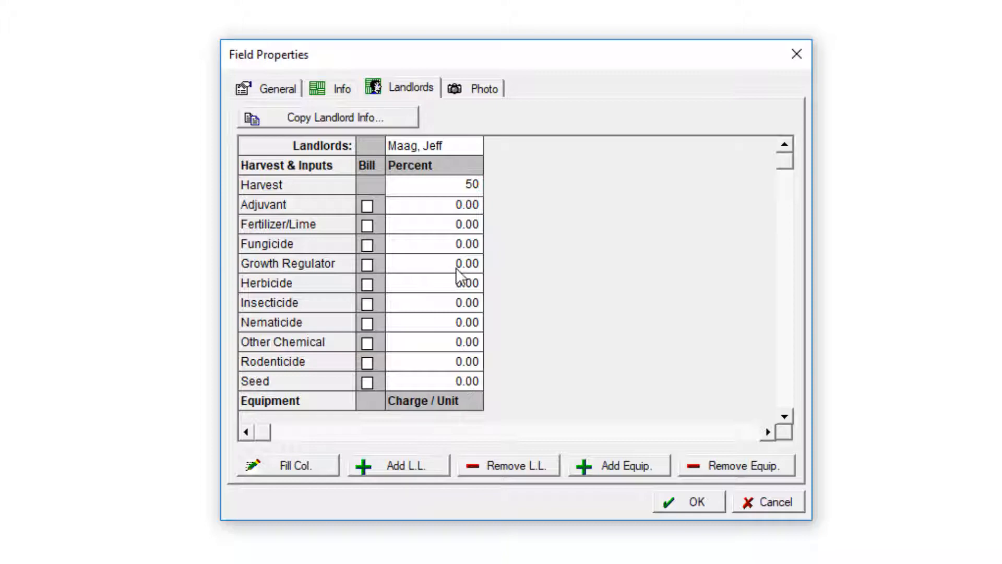
mouse_move(414, 355)
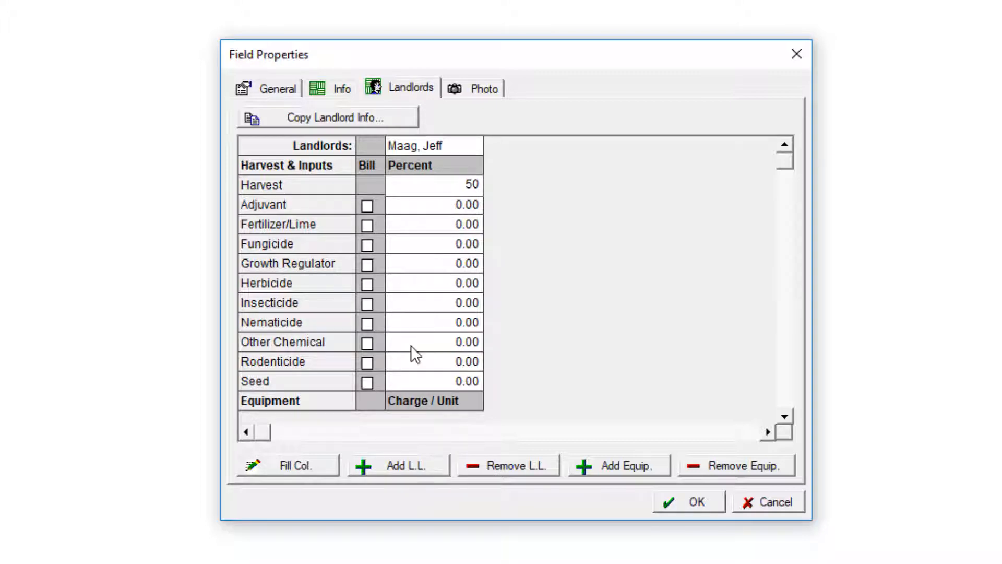
click(287, 464)
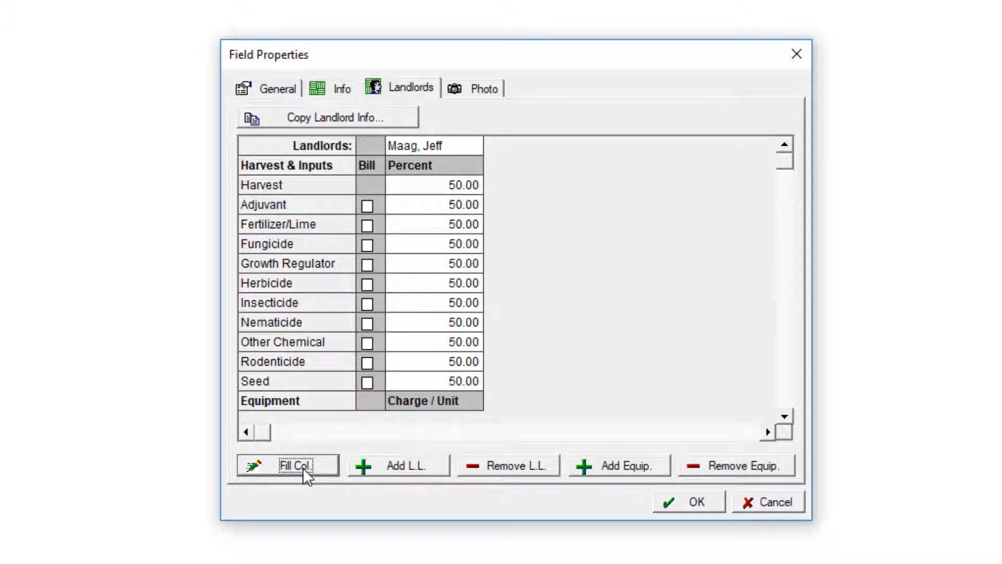
mouse_move(331, 259)
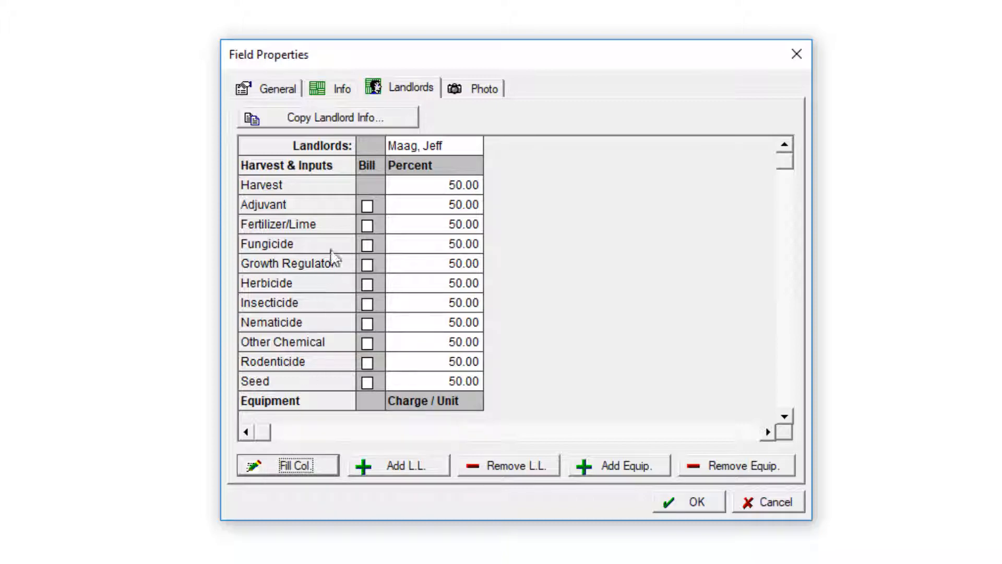
click(342, 89)
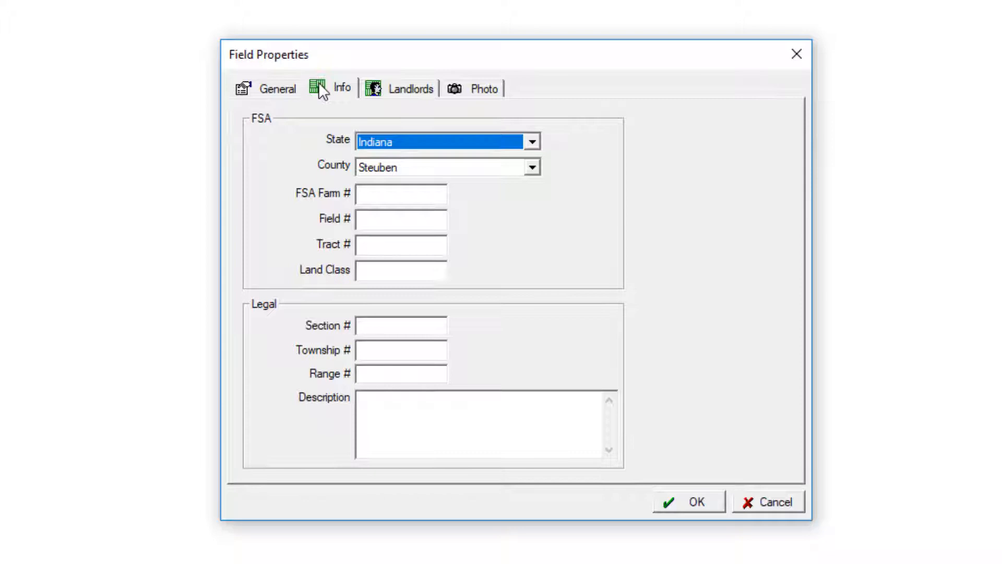
click(688, 501)
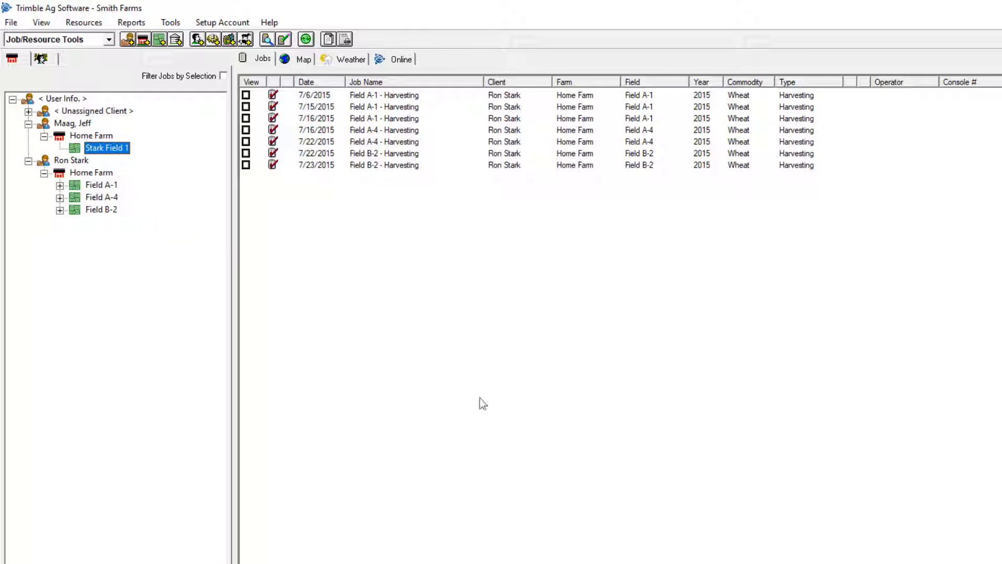
Open Stark Field 1's Properties from the tree.
right_click(107, 147)
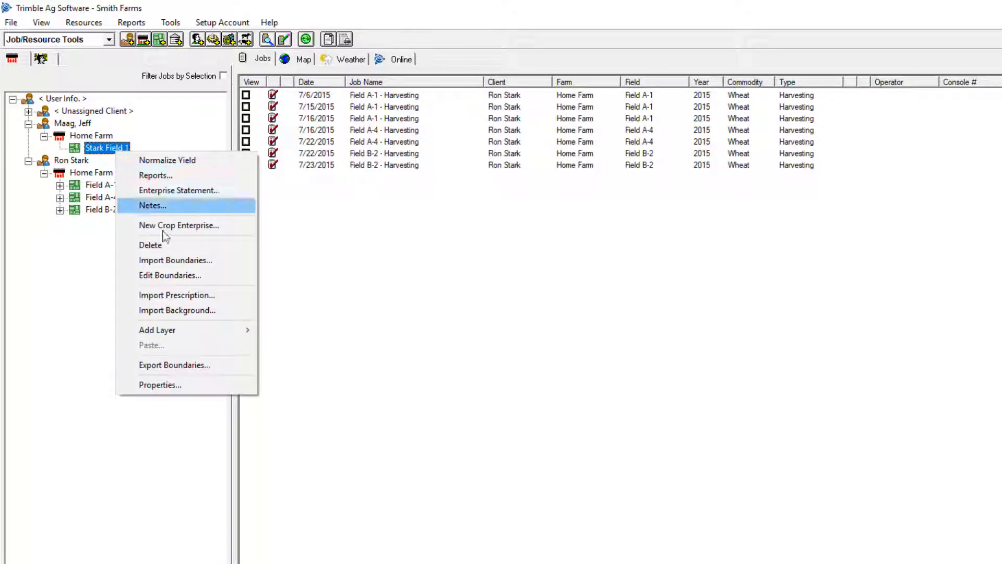
click(159, 384)
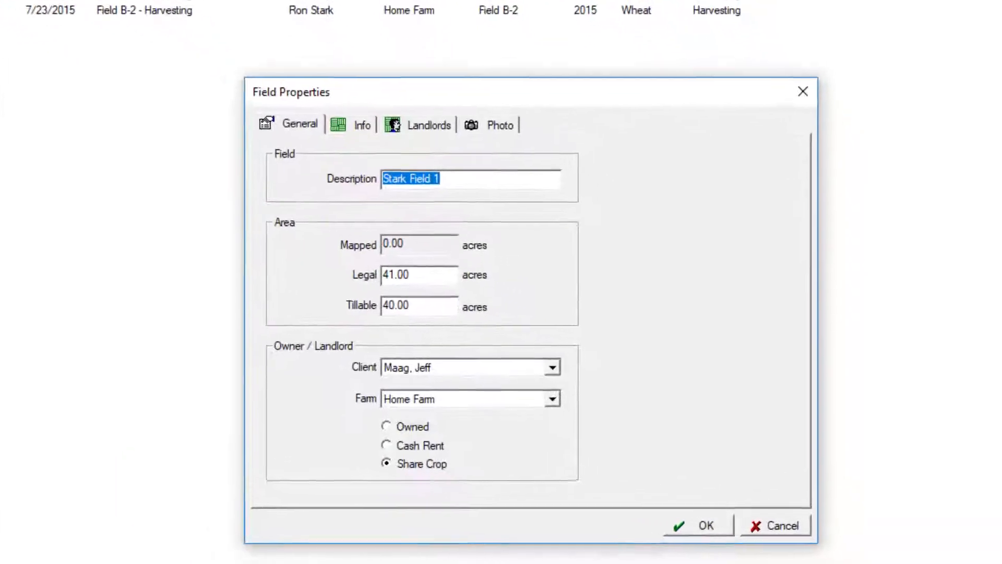